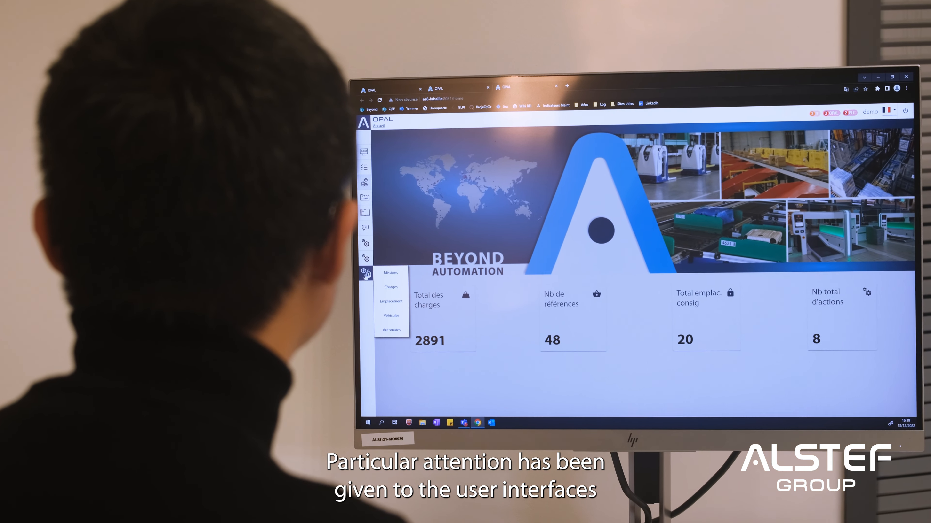
Show the transport Missions list, then switch the records menu to the Charges (loads) list.
left_click(391, 273)
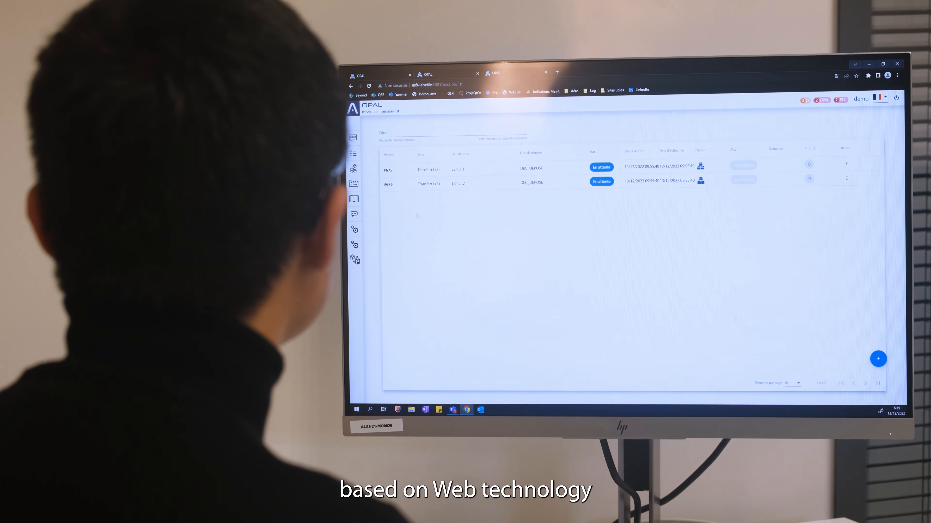
left_click(355, 260)
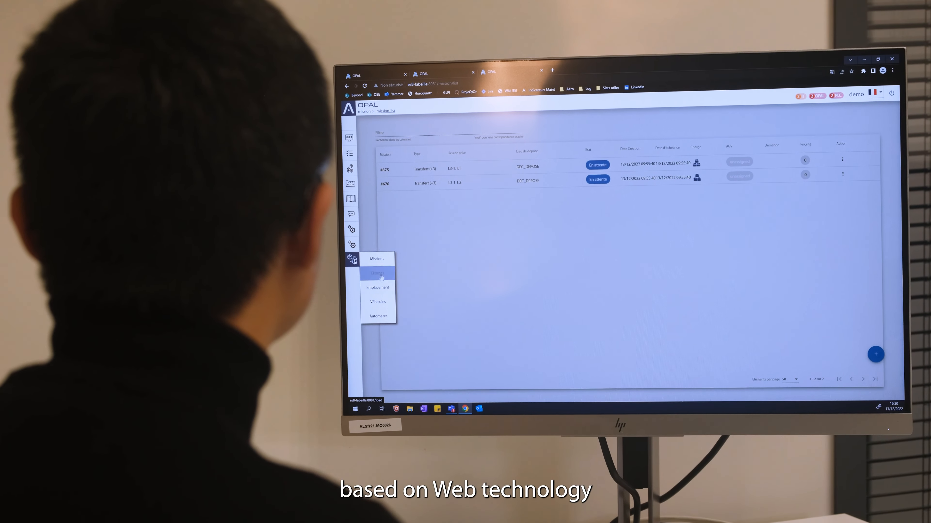
left_click(378, 276)
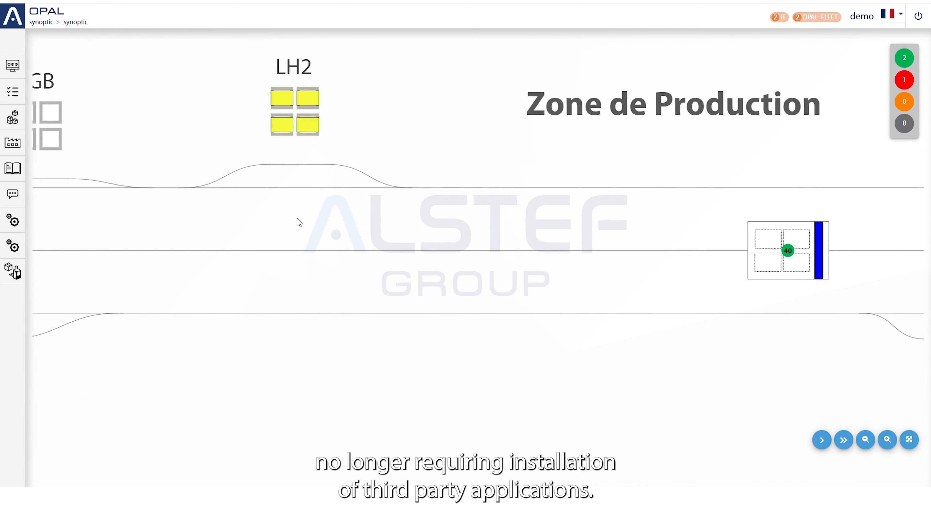
Zoom the synoptic map out to the whole warehouse, then in on Zone Magasin cells, and reach the storage locations list.
left_click(865, 440)
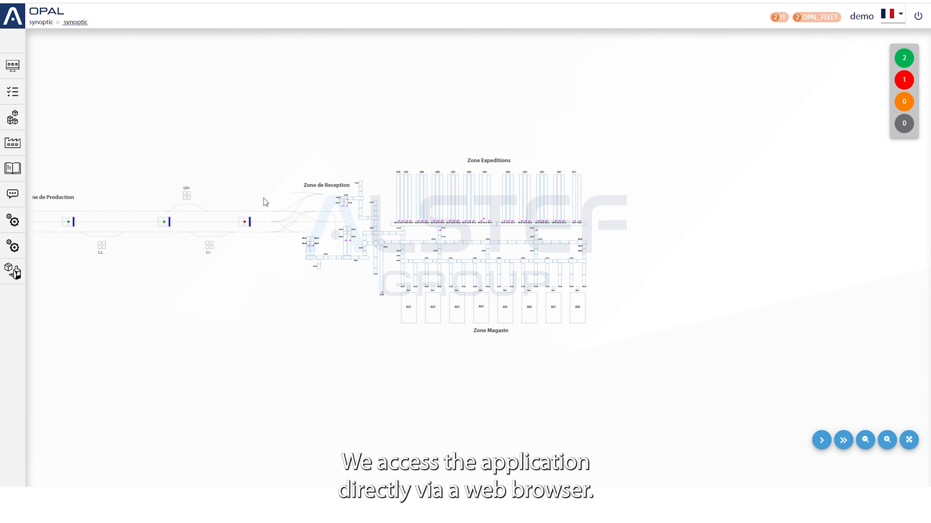
left_click(886, 440)
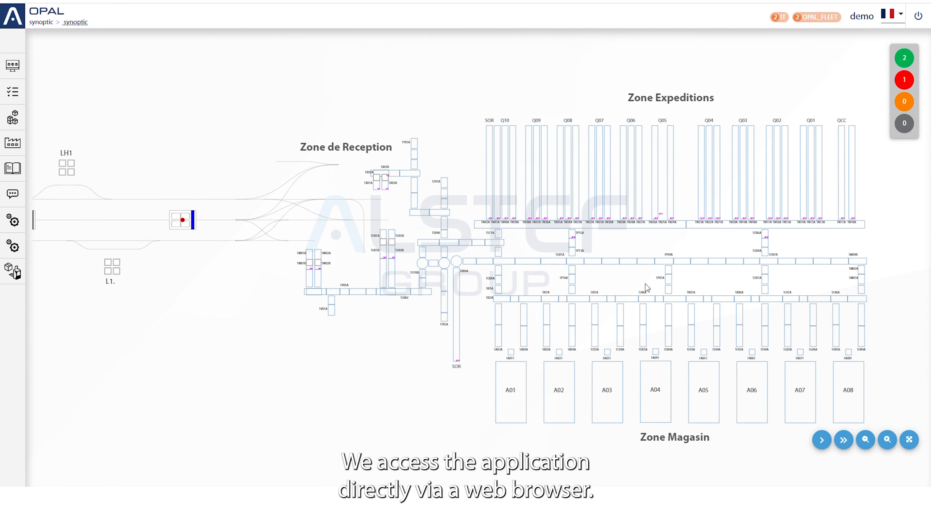
left_click(886, 440)
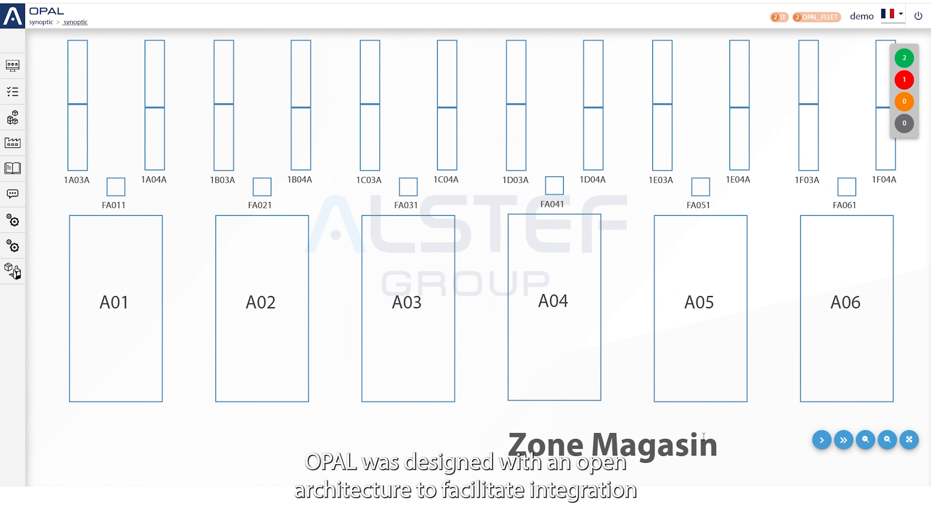
left_click(864, 439)
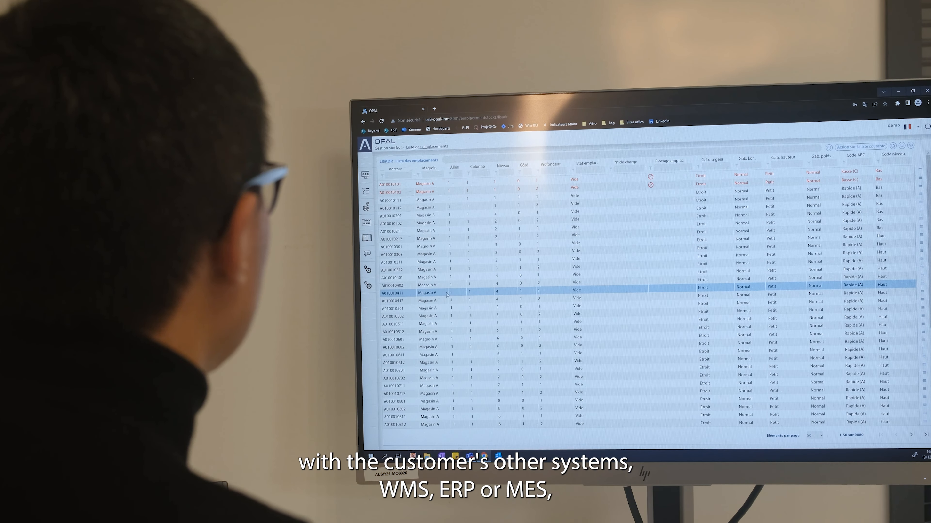
right_click(446, 291)
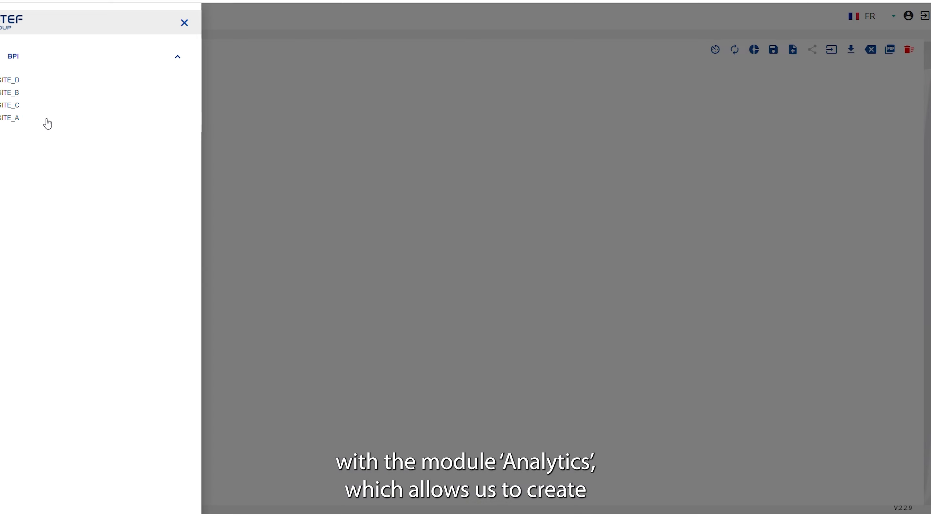
Select SITE_A and switch to another dashboard from the dashboard selector.
left_click(9, 117)
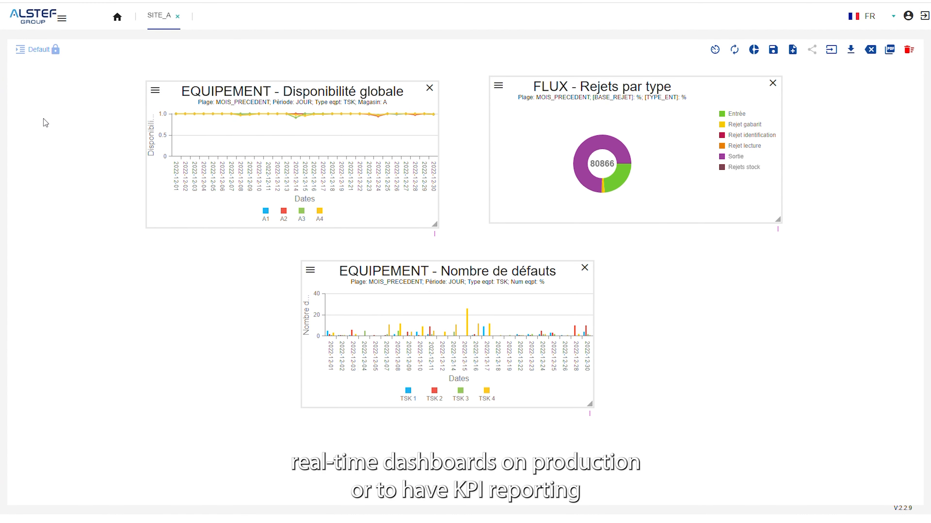
left_click(19, 49)
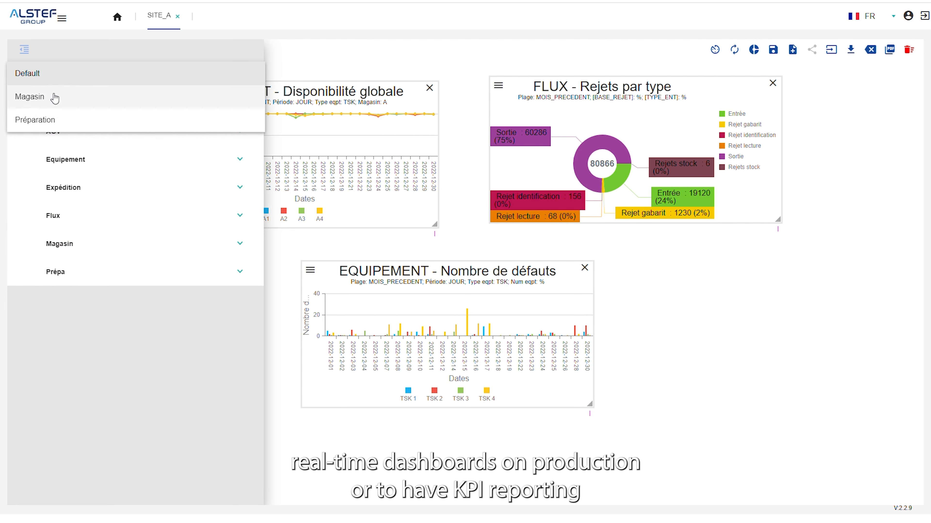
left_click(30, 98)
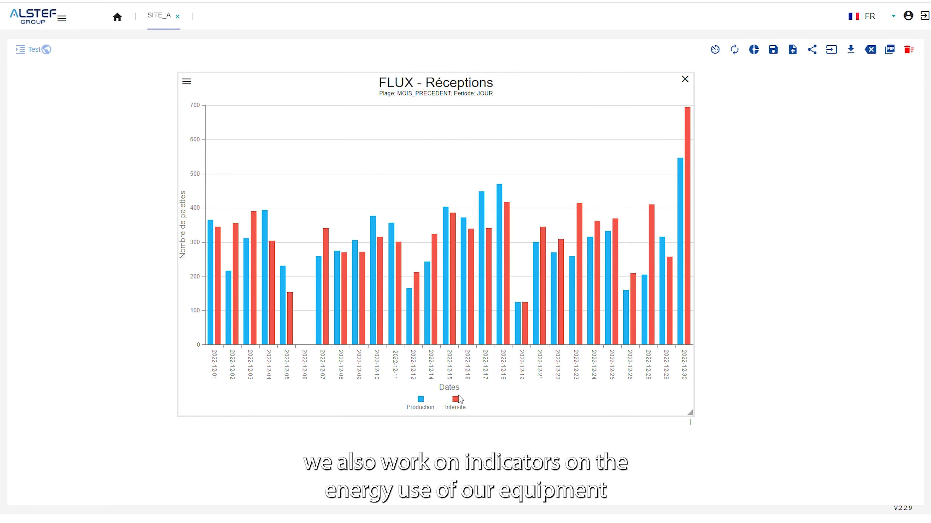
Toggle the Intersite legend off and back on so FLUX - Réceptions shows Production and Intersite bars.
left_click(454, 407)
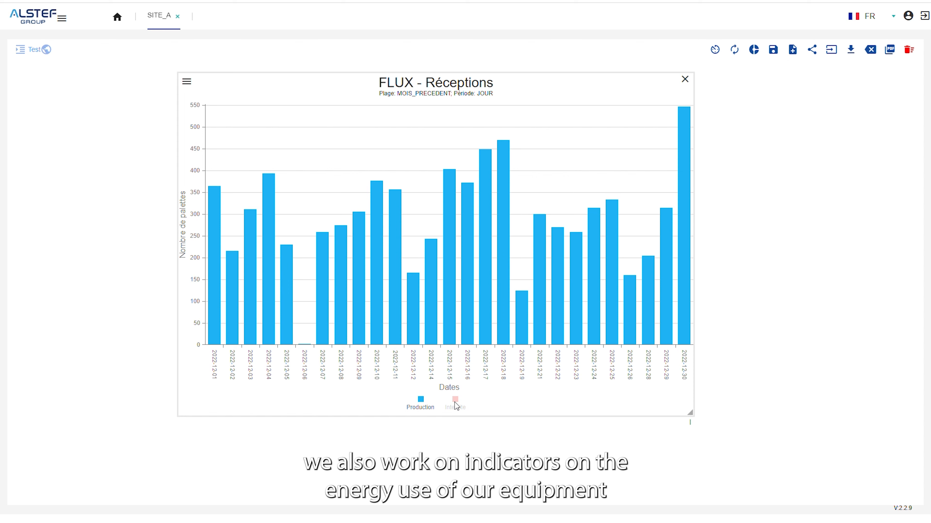
left_click(454, 407)
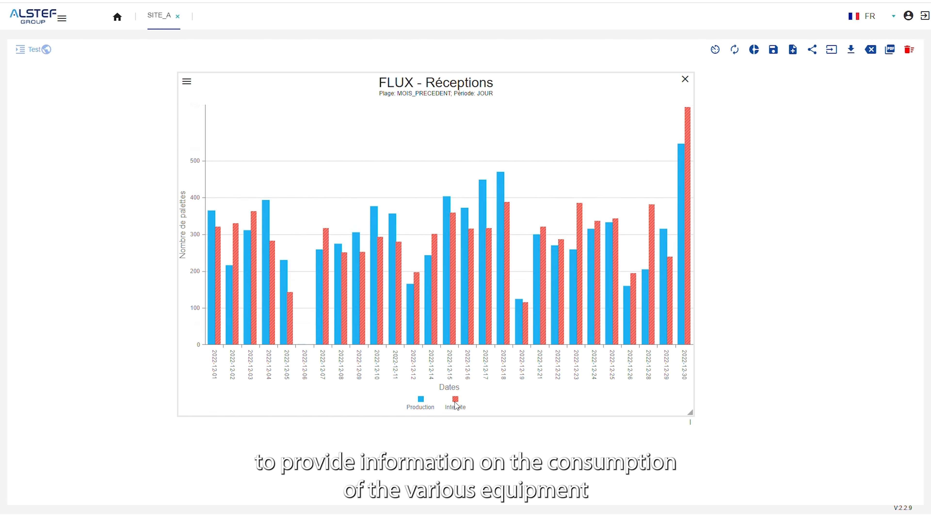
left_click(420, 399)
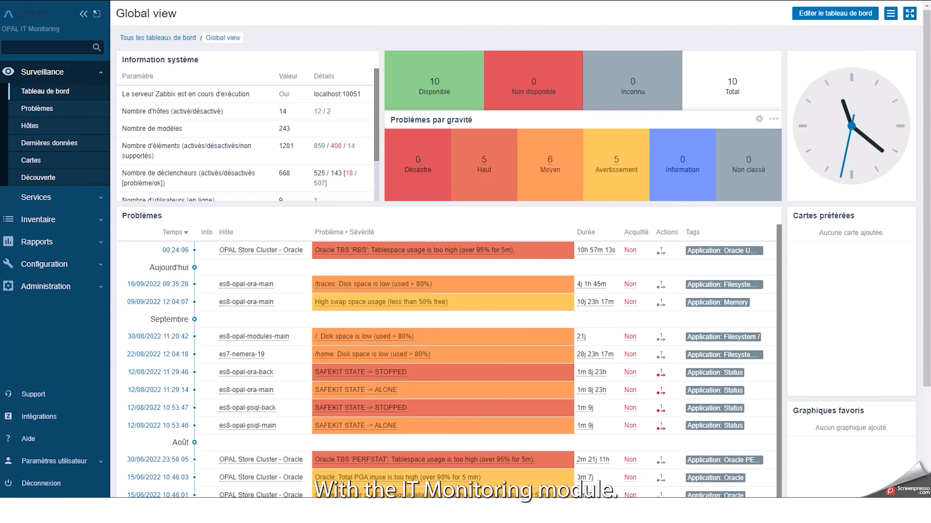
mouse_move(557, 182)
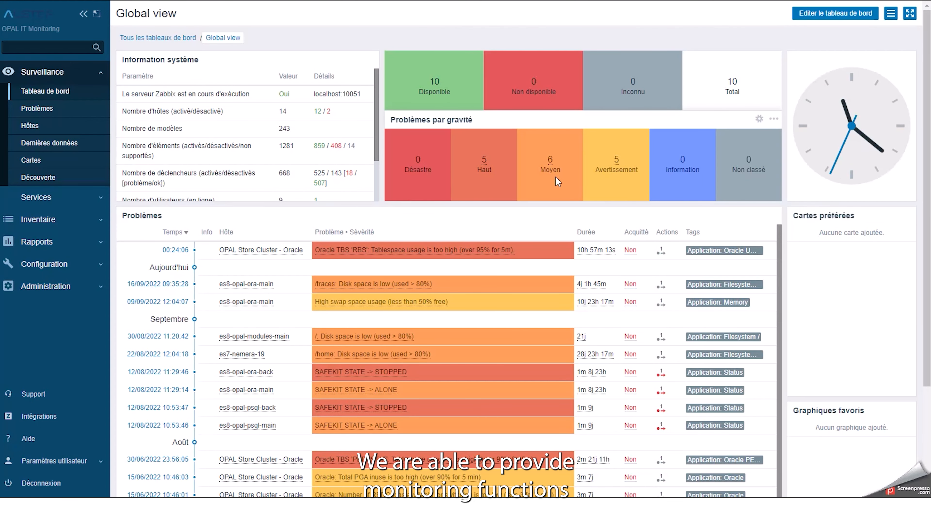
Scroll the Global view problems to es8-opal-psql-main used space and set the graph to the last 6 hours.
scroll("down", 3)
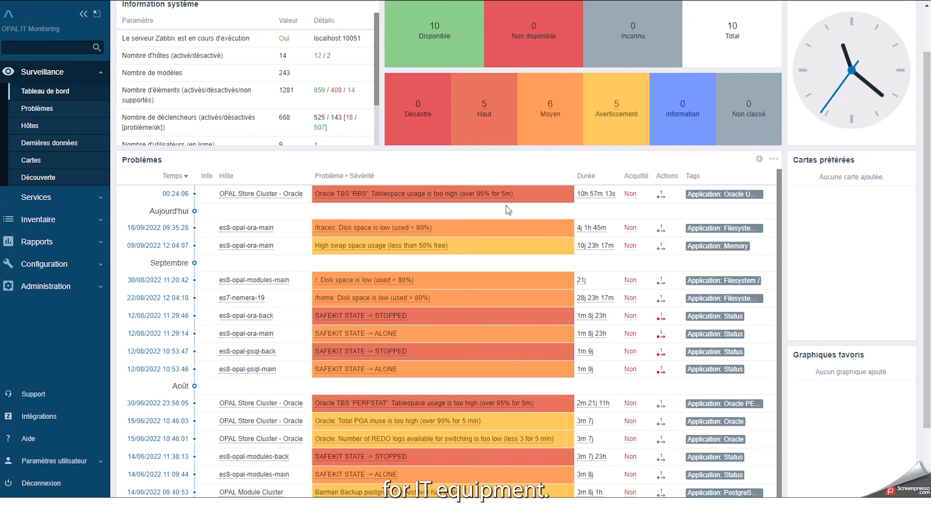
scroll("down", 3)
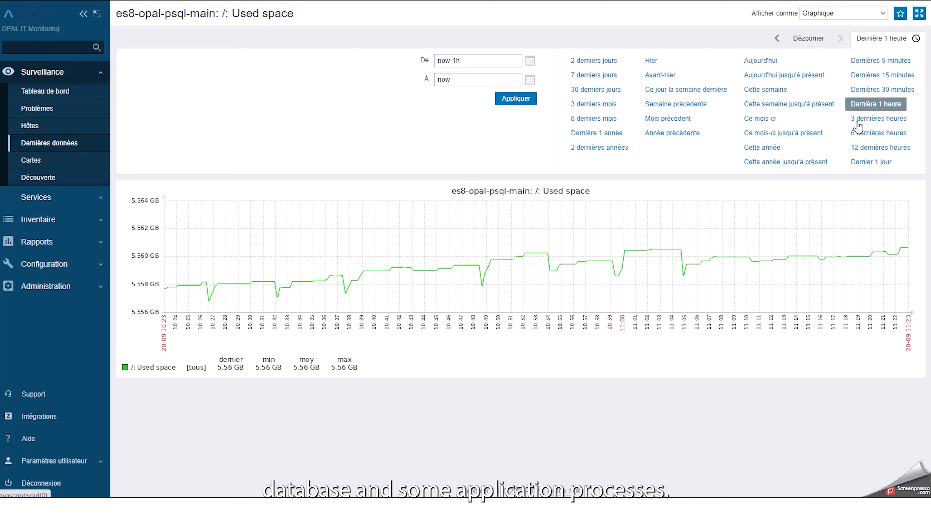
left_click(878, 118)
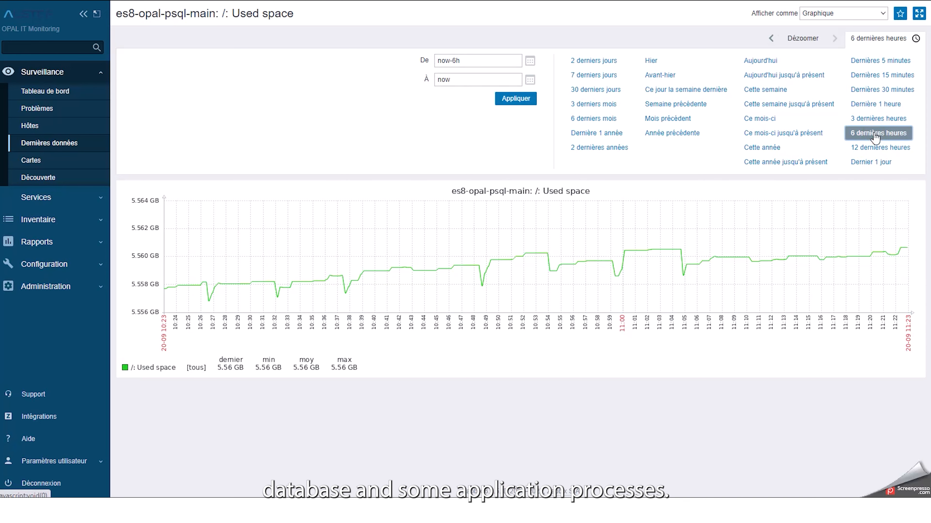